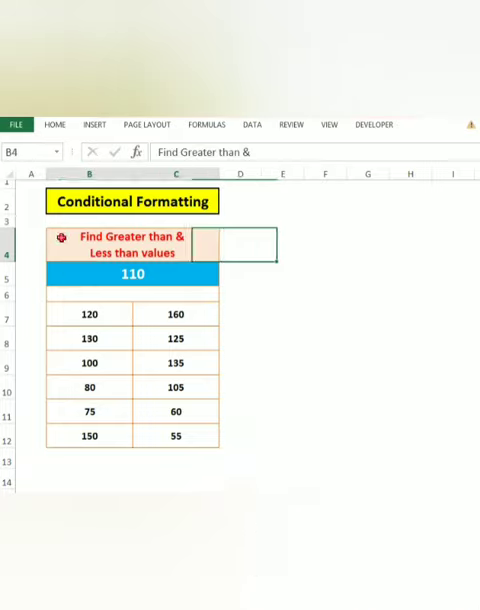
Select the number table B7:C12 (120 down to 55) ready for Home formatting.
drag(88, 314, 178, 410)
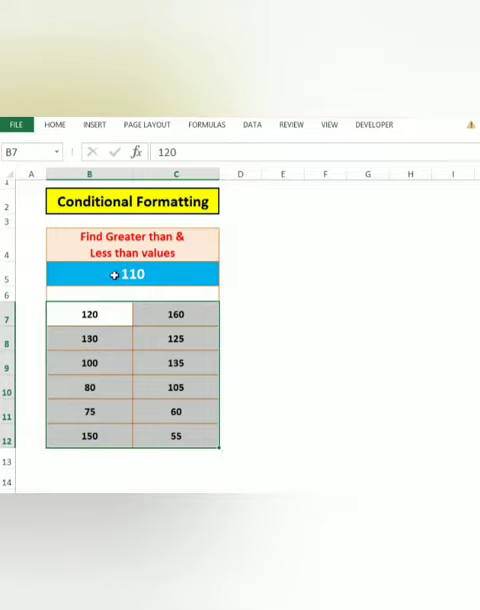
click(132, 274)
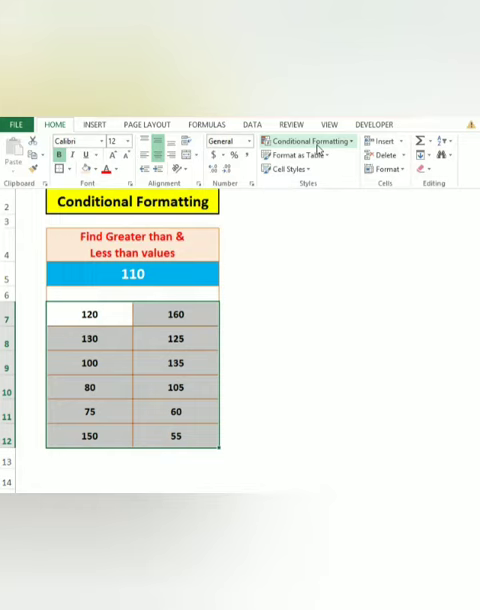
Create a Greater Than rule comparing the table to cell B5 and choose Custom Format.
click(308, 140)
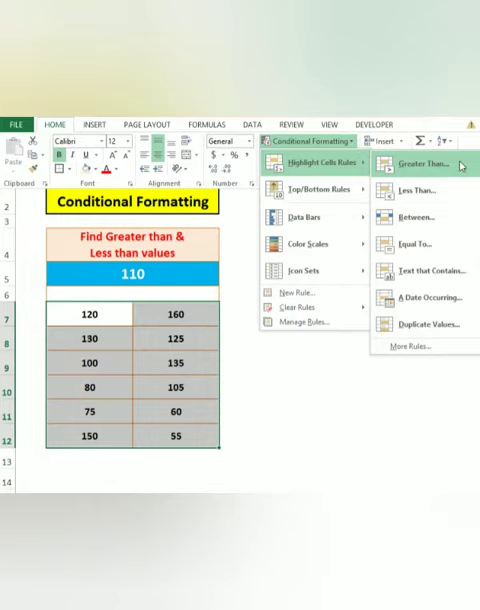
click(424, 164)
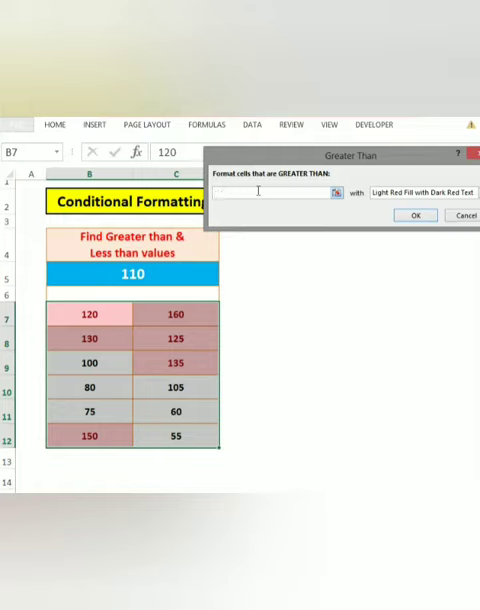
click(128, 272)
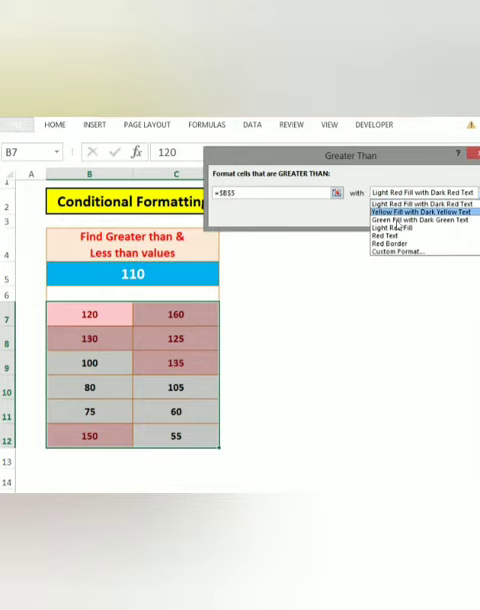
click(404, 244)
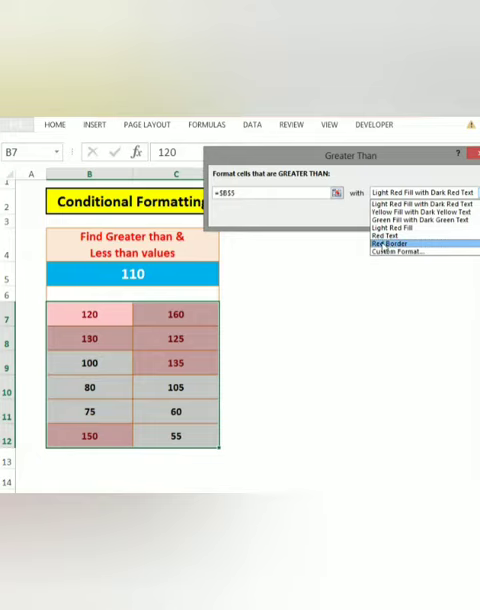
click(410, 252)
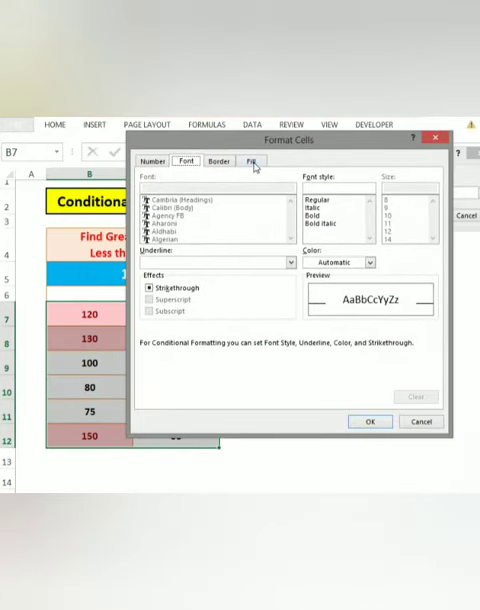
Give the rule a green fill with white bold text and apply it to the table.
click(252, 160)
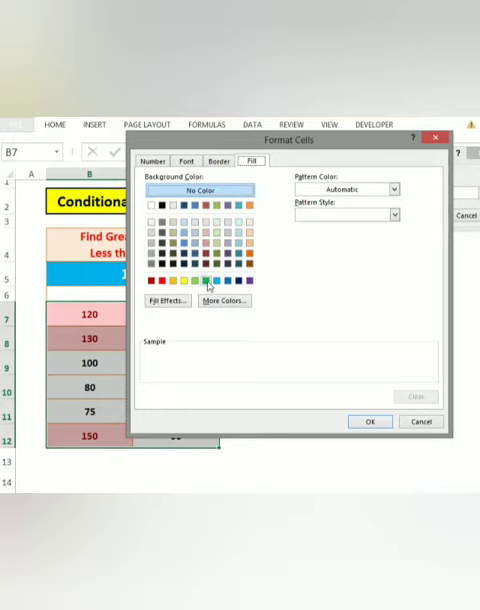
click(204, 284)
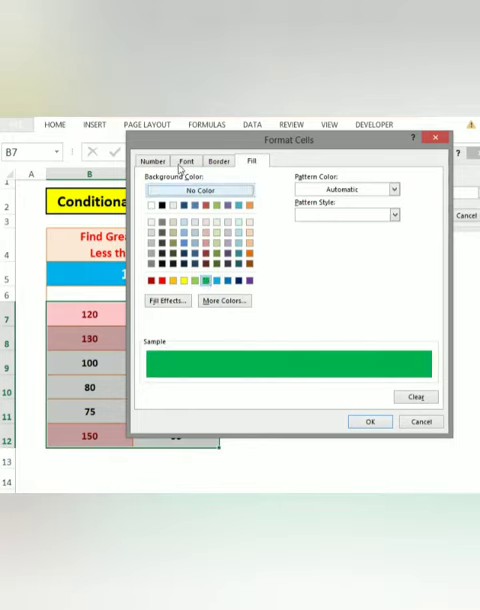
click(184, 160)
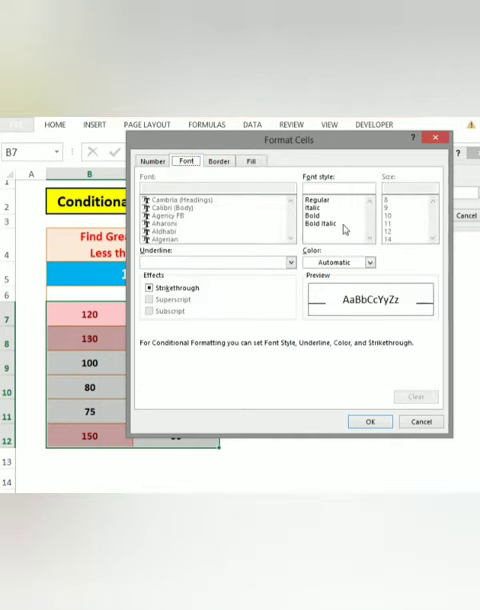
click(372, 262)
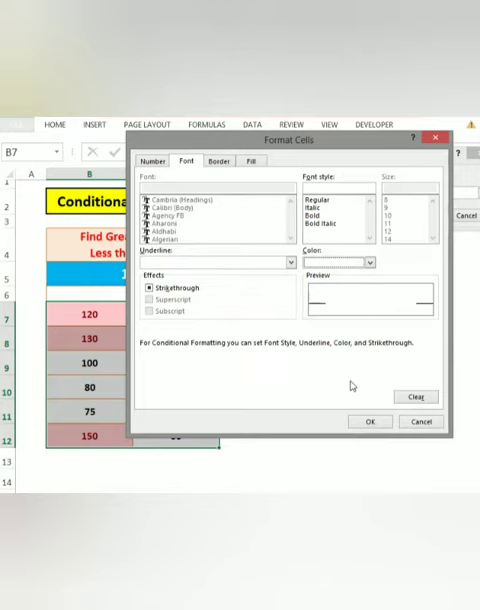
click(372, 420)
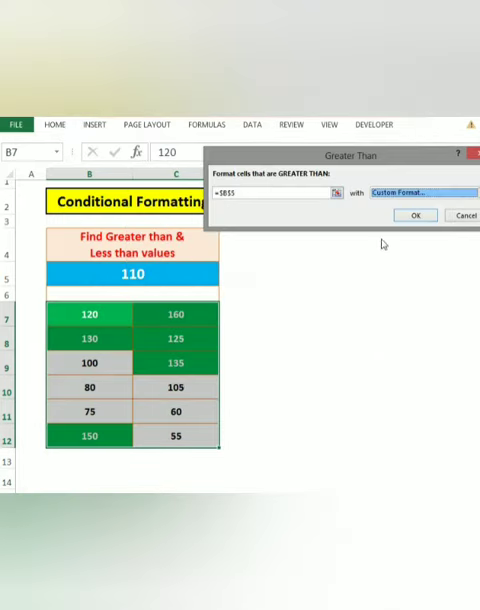
mouse_move(152, 330)
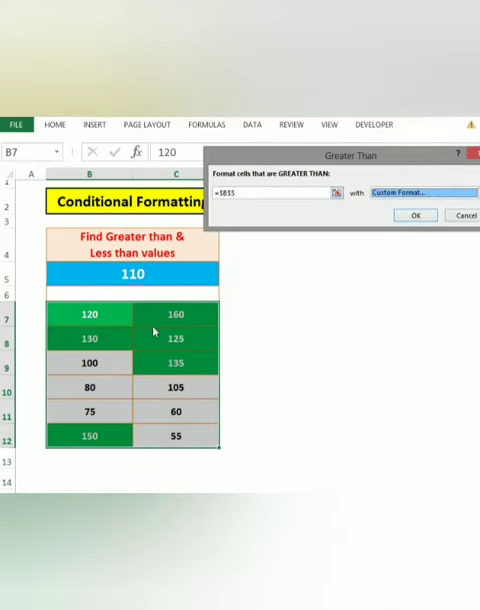
click(414, 216)
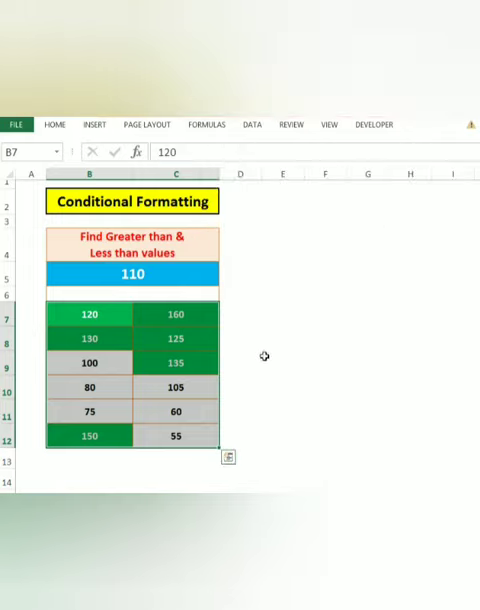
mouse_move(208, 328)
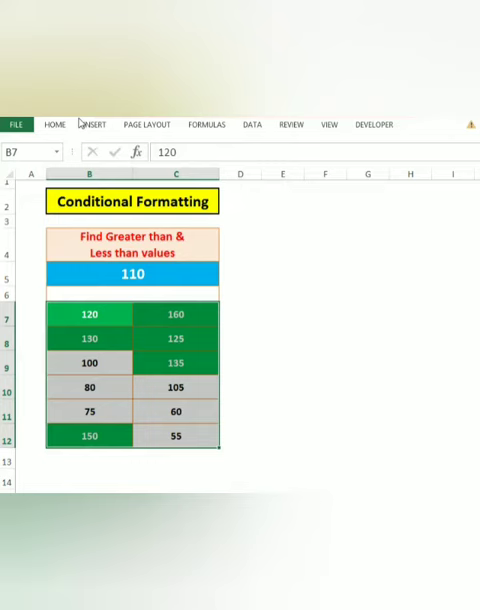
Create a Less Than rule comparing the table to cell B5 and choose Custom Format.
click(54, 124)
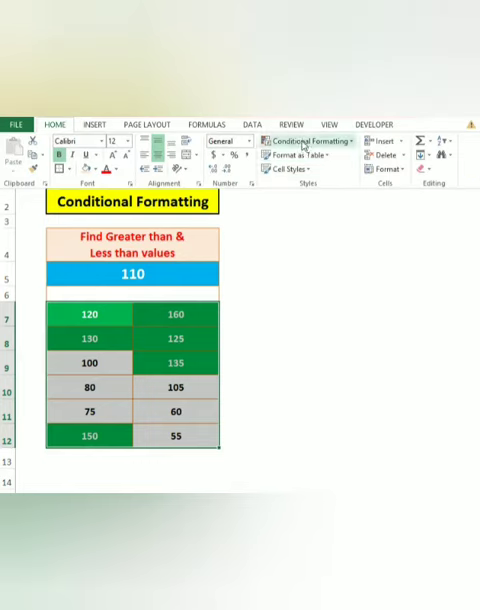
click(308, 140)
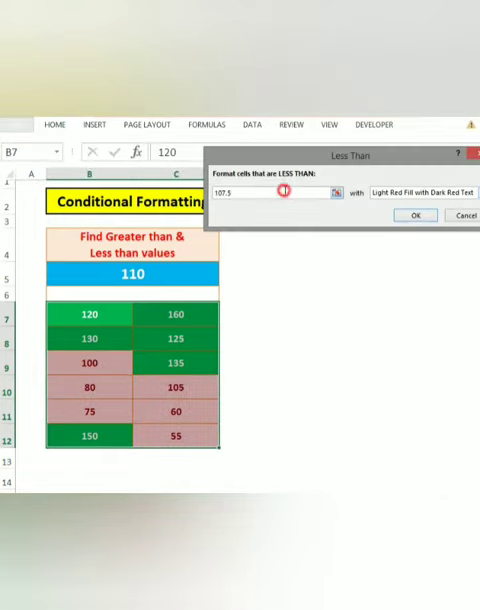
click(270, 192)
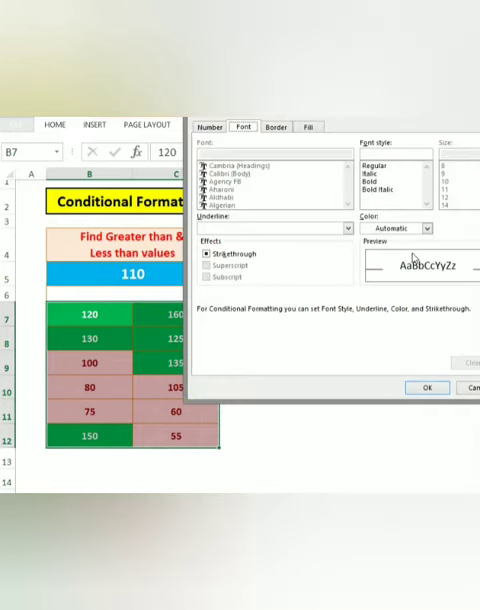
Give the rule a red fill with white font colour and apply it to the table.
click(308, 128)
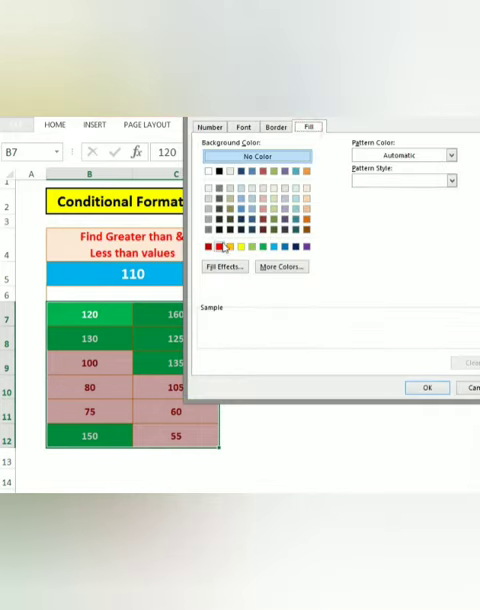
click(244, 128)
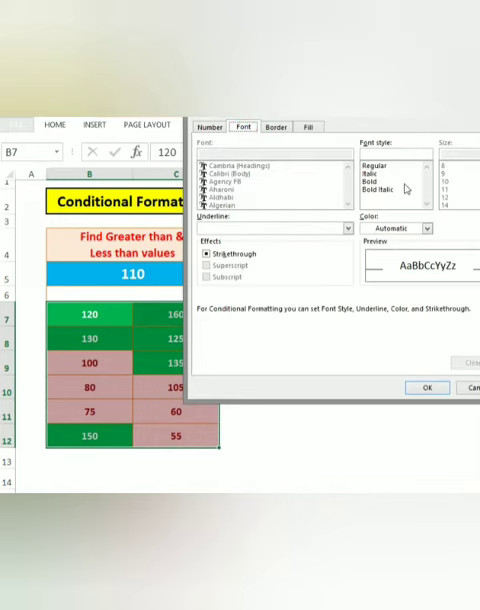
click(424, 228)
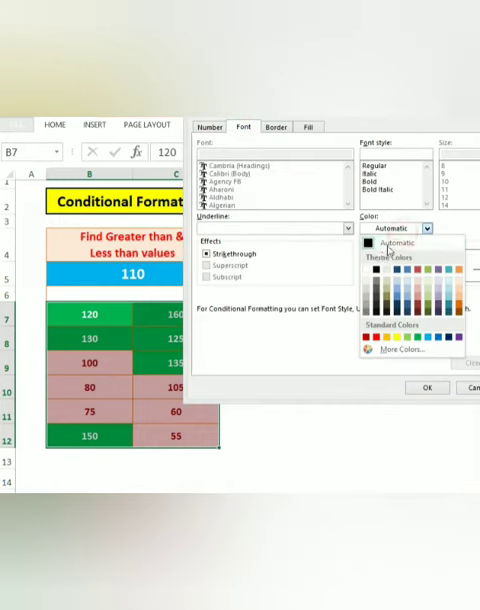
click(390, 240)
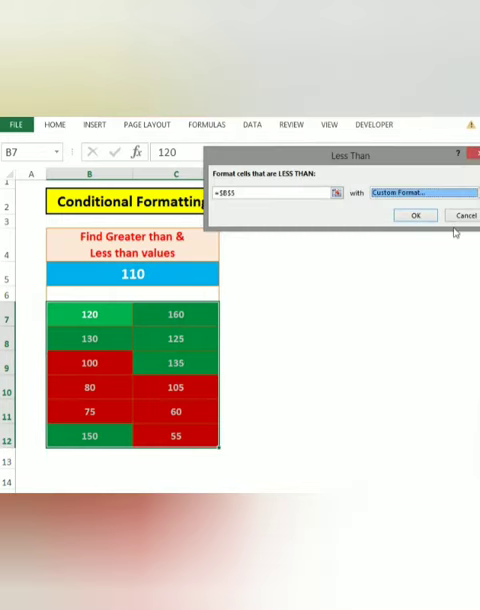
click(416, 216)
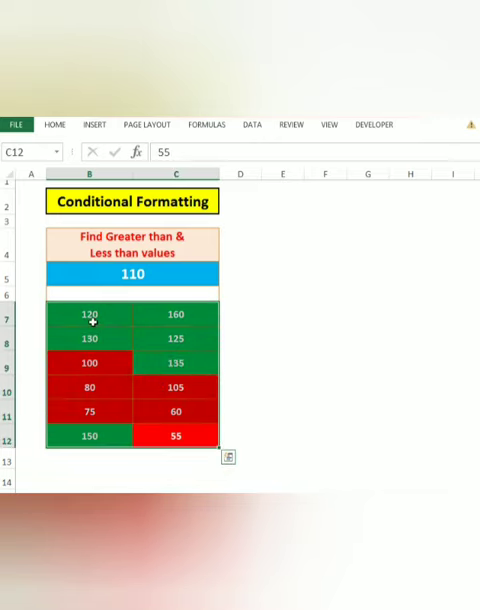
mouse_move(96, 362)
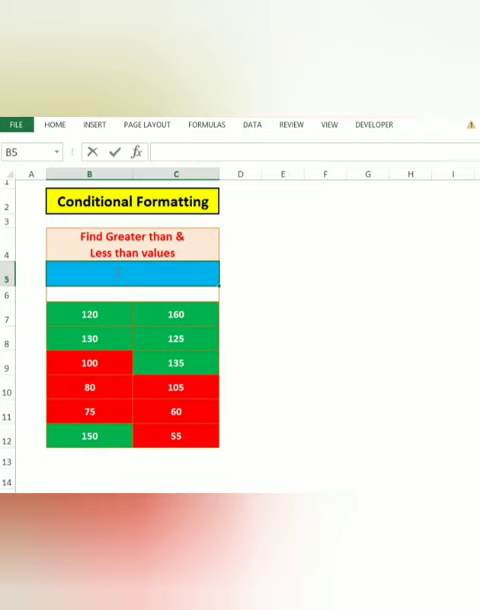
Enter 80 then 70 as the threshold in B5 so only 60 and 55 stay red.
text(80)
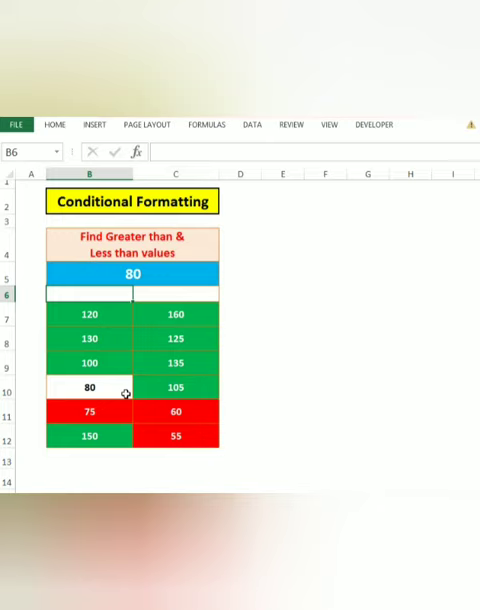
click(88, 388)
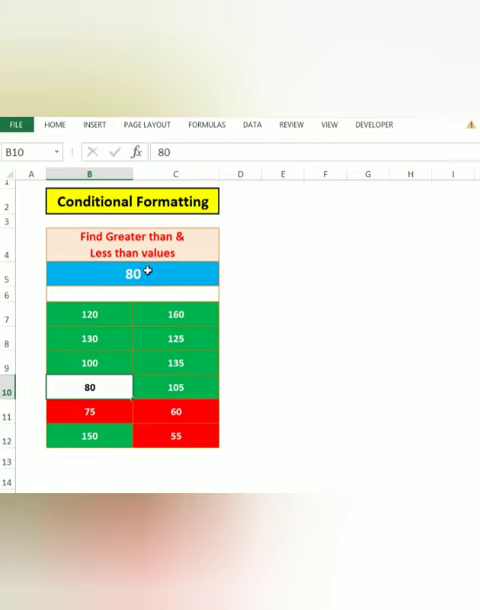
text(7)
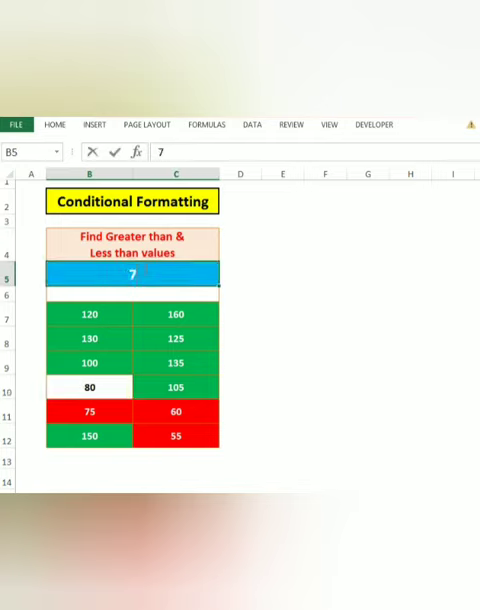
text(70)
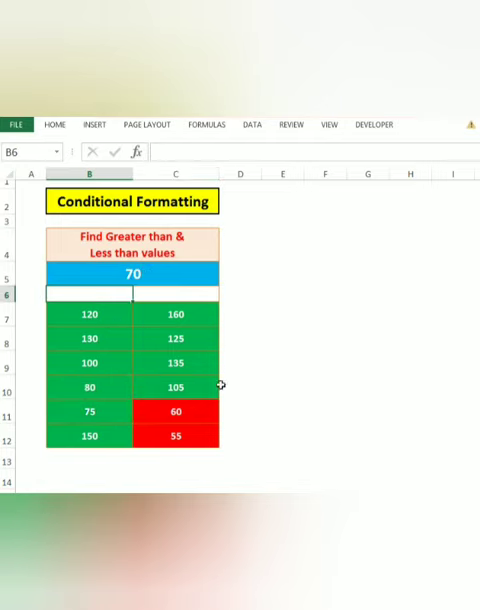